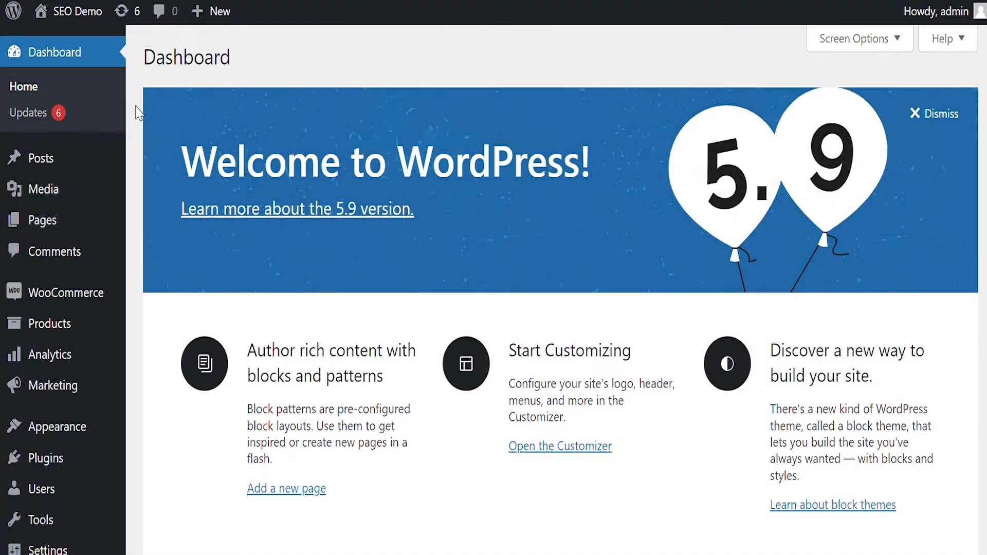
mouse_move(197, 157)
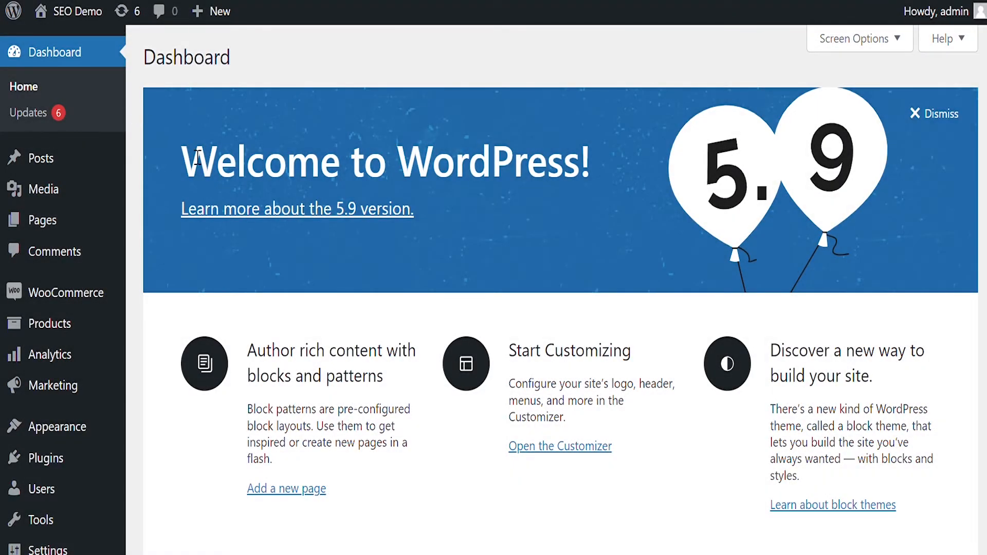
mouse_move(63, 293)
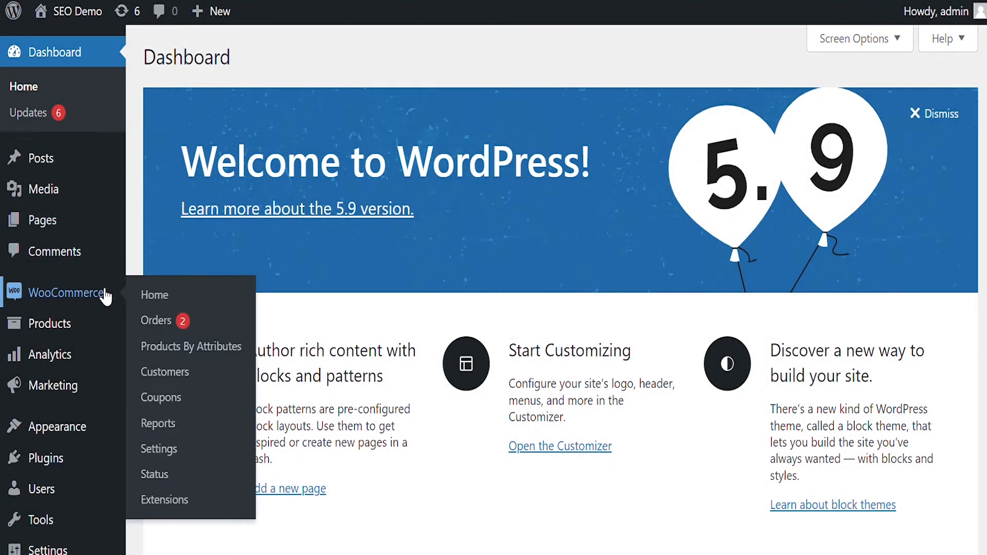
mouse_move(191, 347)
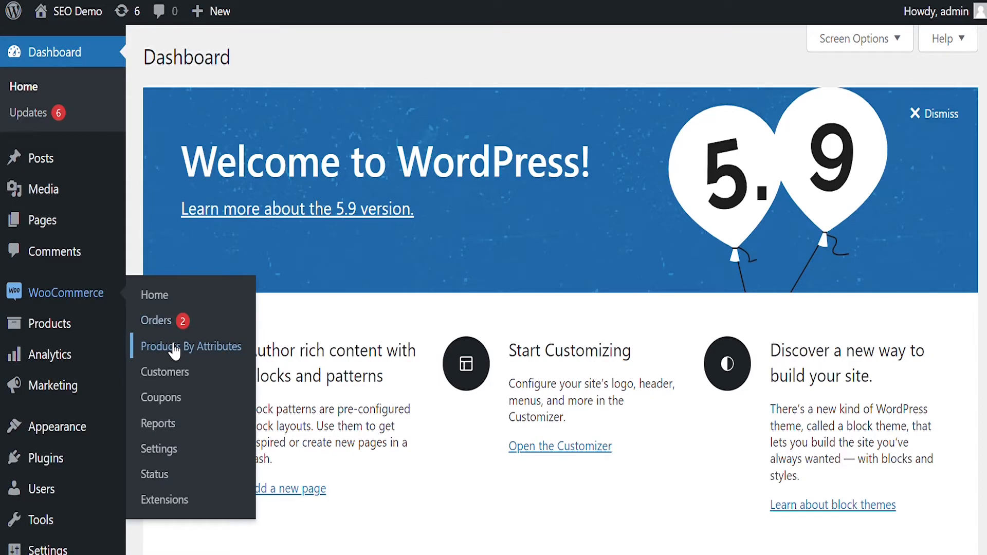
Turn on Enable and Exclude Main Variable Product in Products By Attributes settings.
click(192, 347)
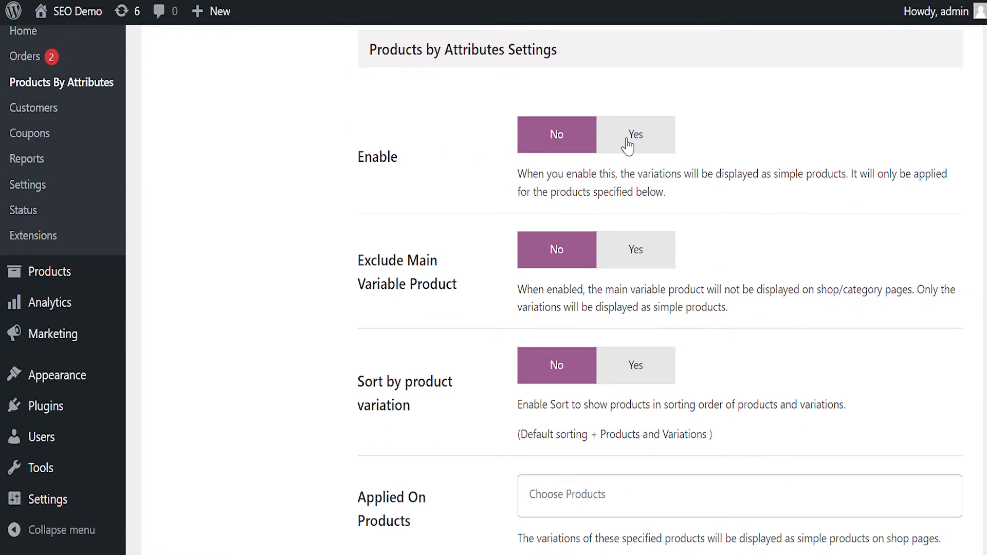
click(635, 134)
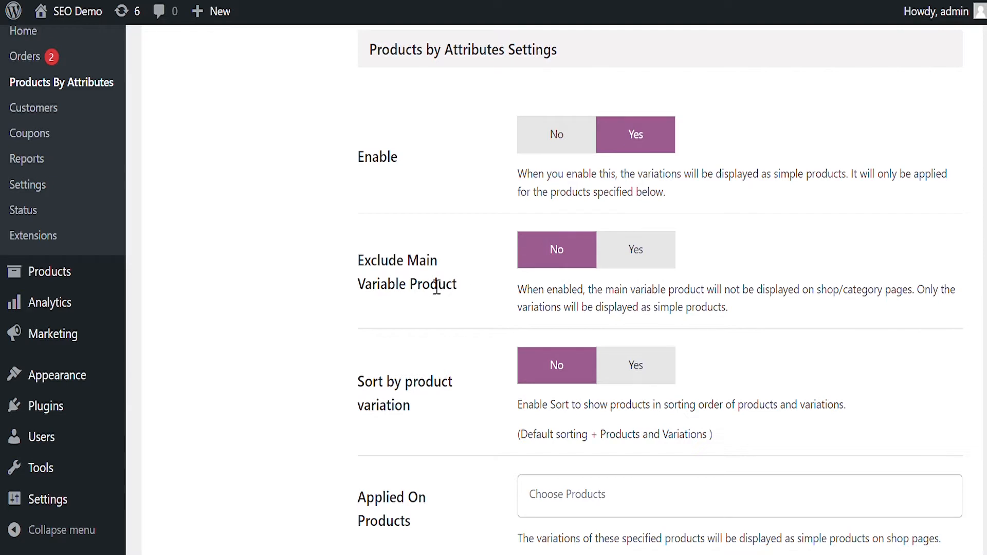
click(634, 249)
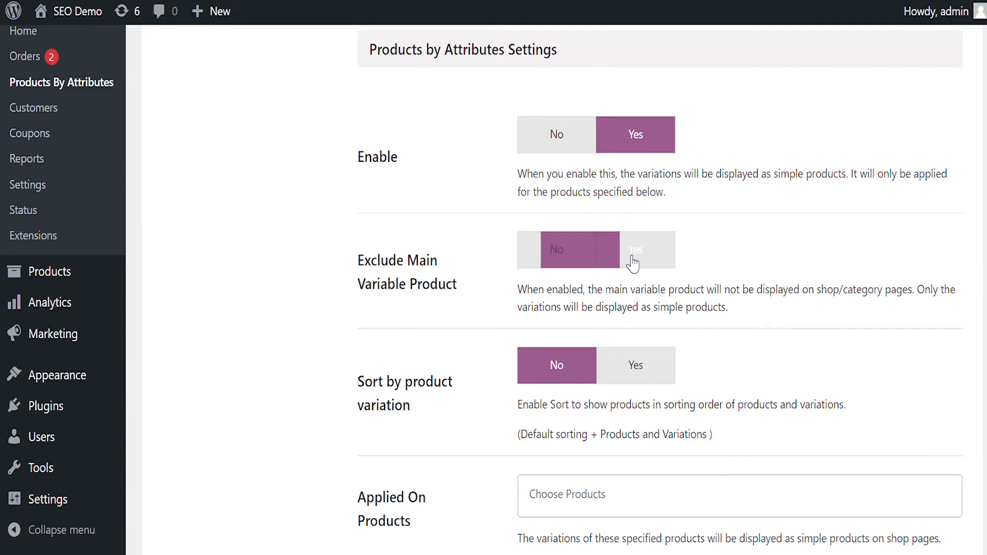
click(635, 248)
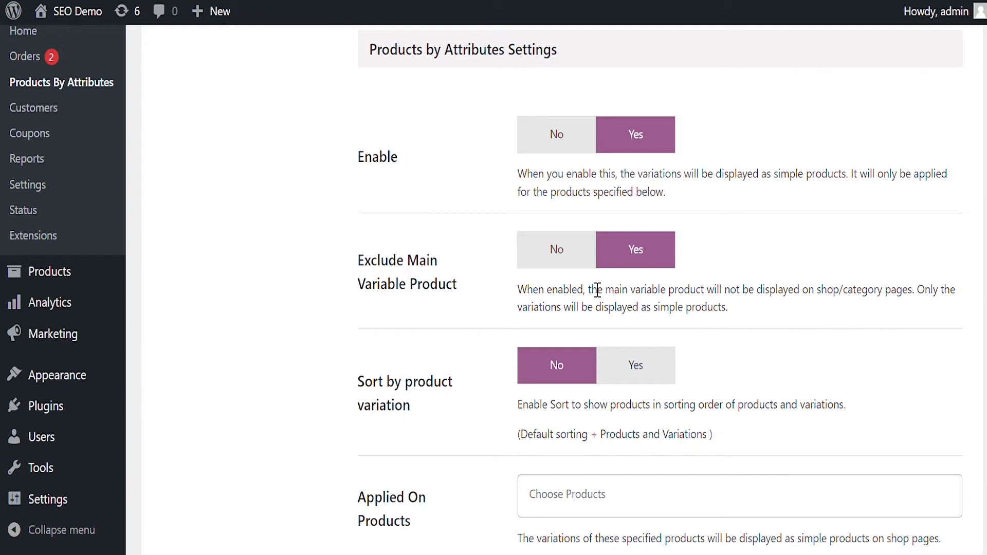
Set Sort by product variation to Yes, tick the Clothing category and save the settings.
scroll(down, 3)
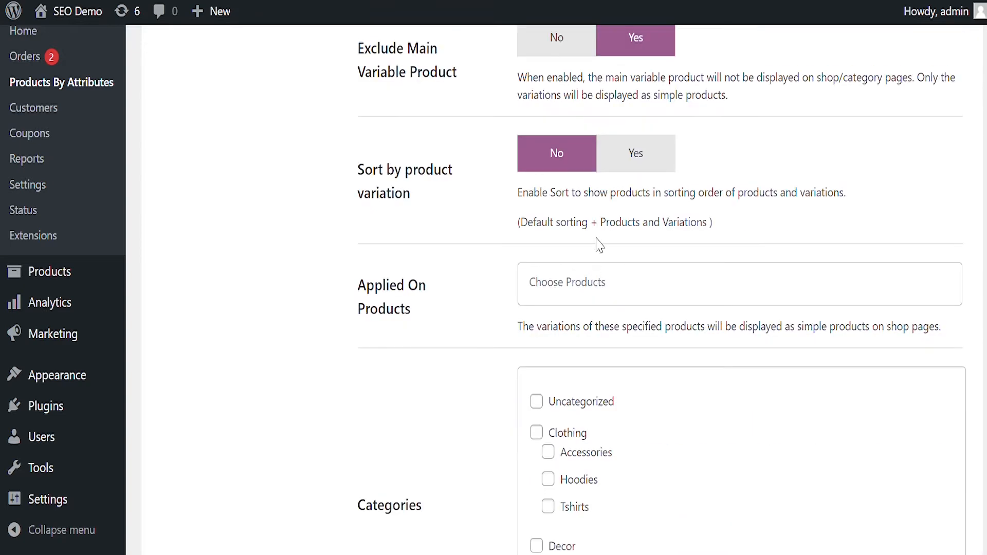
click(635, 153)
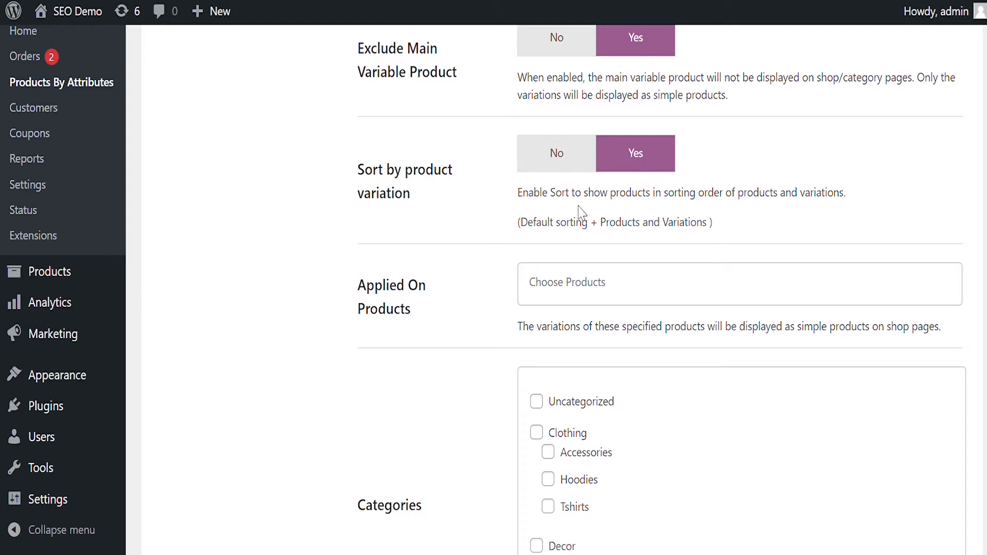
mouse_move(743, 245)
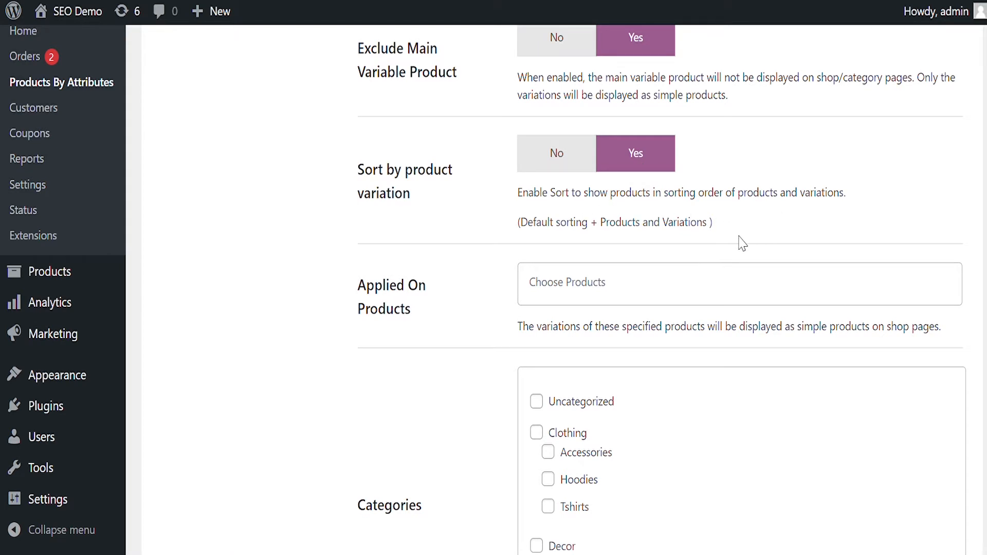
scroll(down, 3)
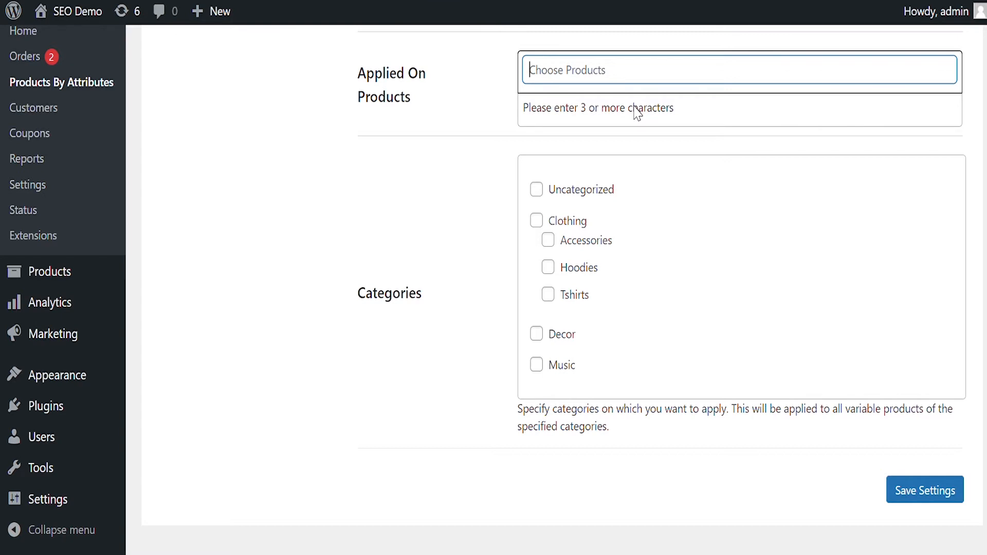
mouse_move(601, 161)
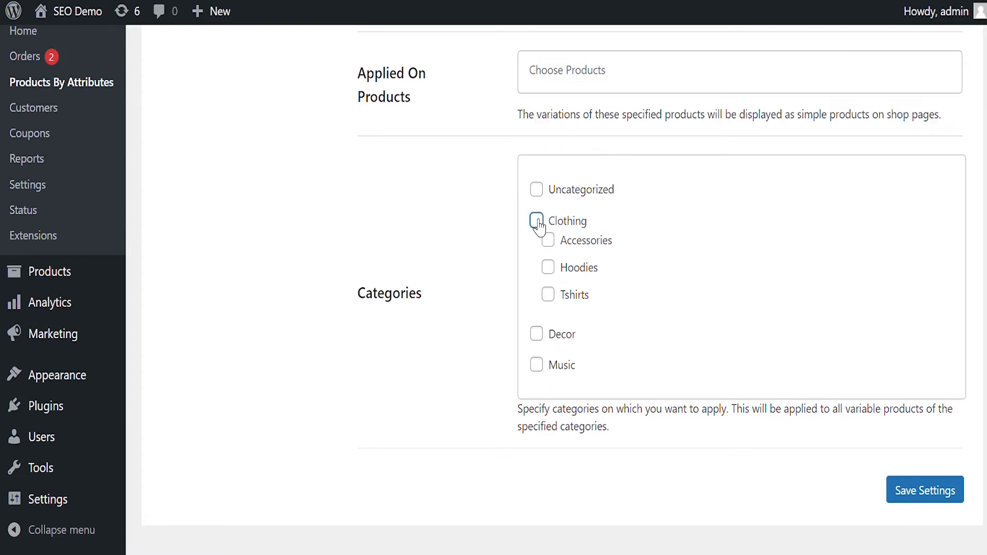
click(536, 220)
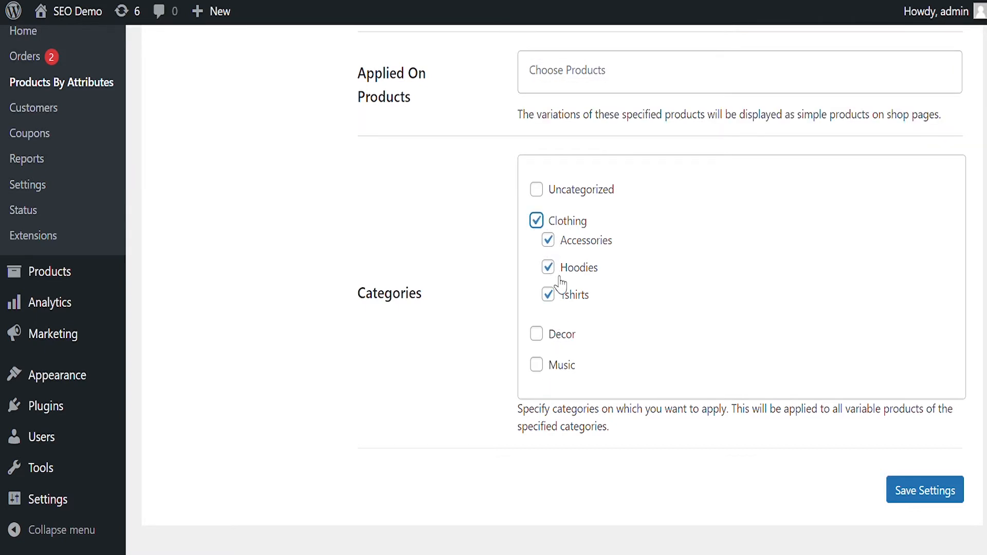
click(924, 489)
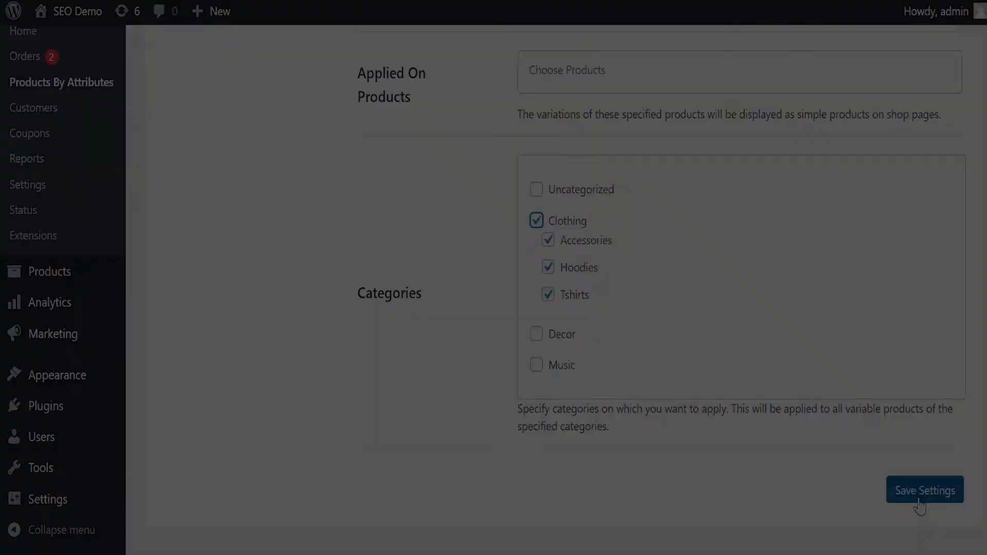
Confirm saving so the shop lists Hoodie variations as separate products.
click(924, 489)
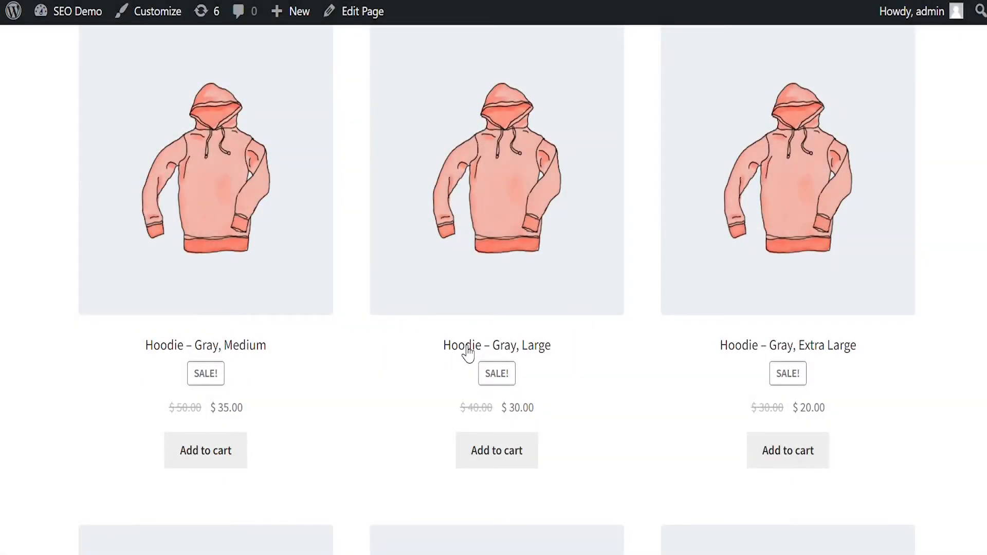
mouse_move(846, 352)
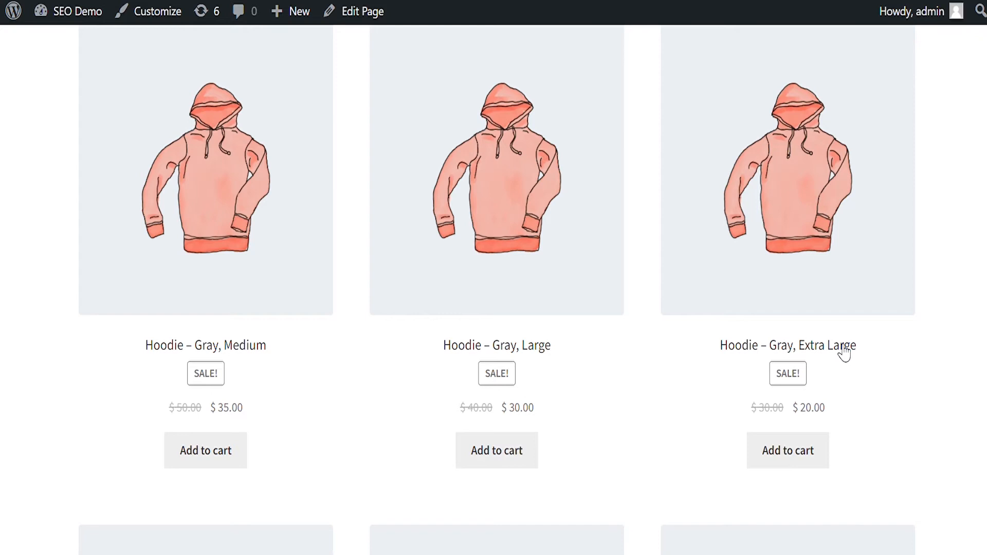
mouse_move(402, 465)
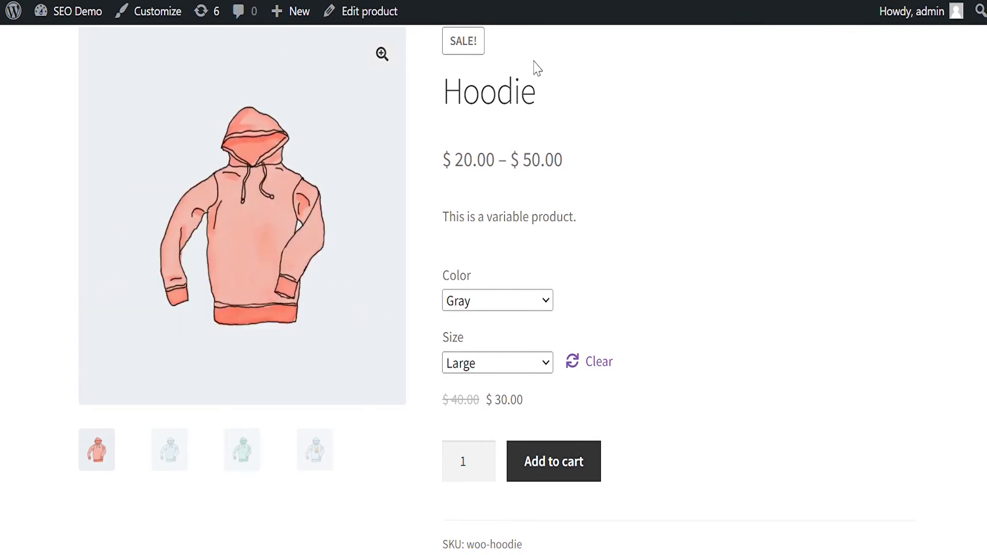
mouse_move(566, 456)
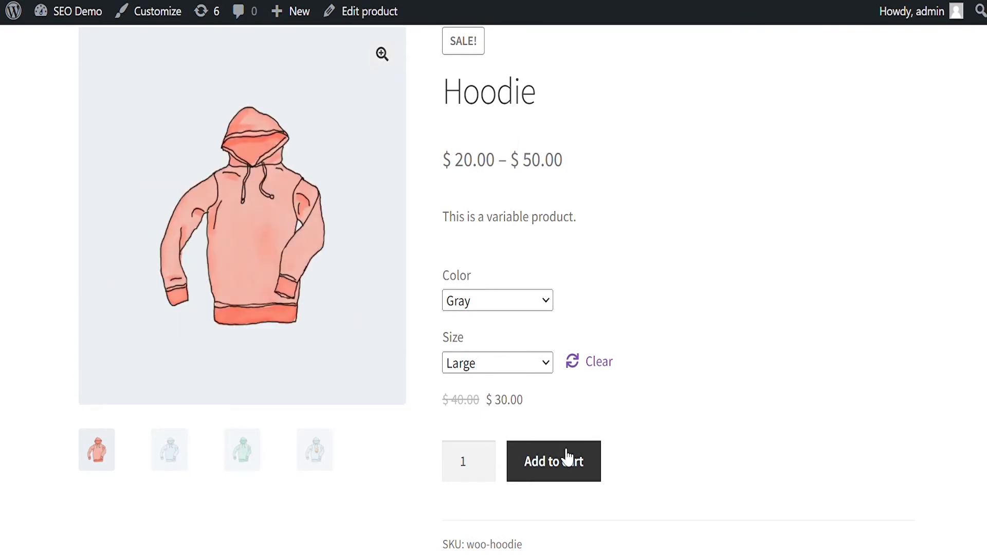
mouse_move(709, 428)
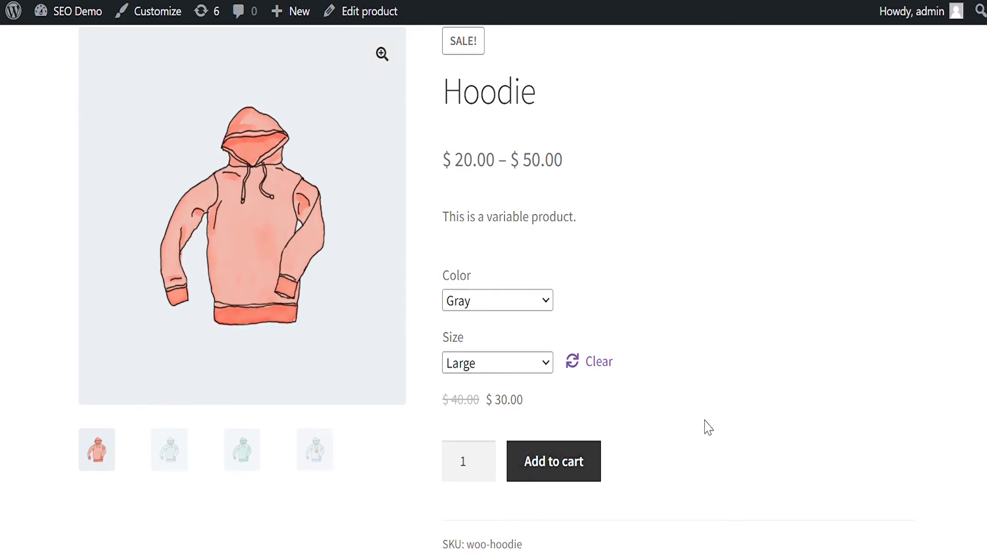
mouse_move(656, 221)
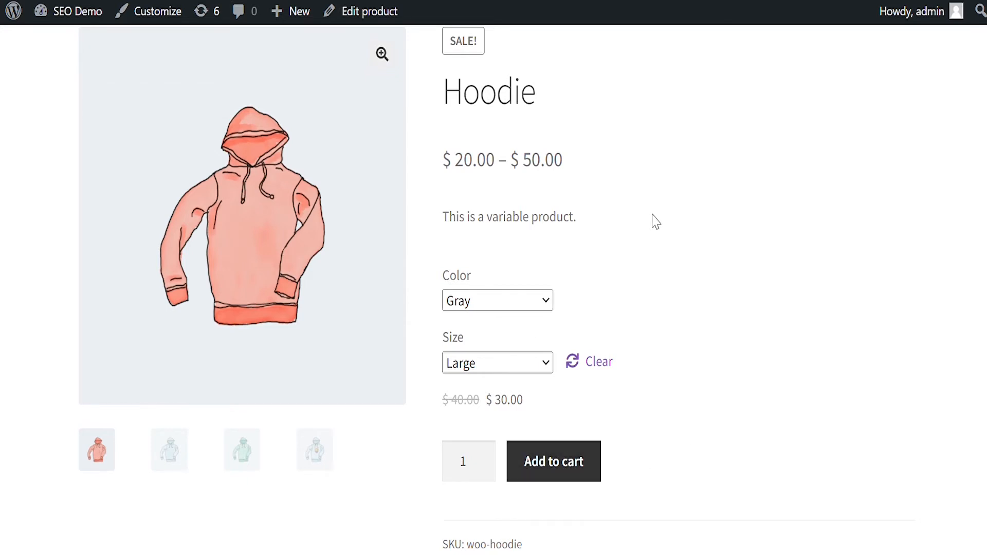
mouse_move(627, 170)
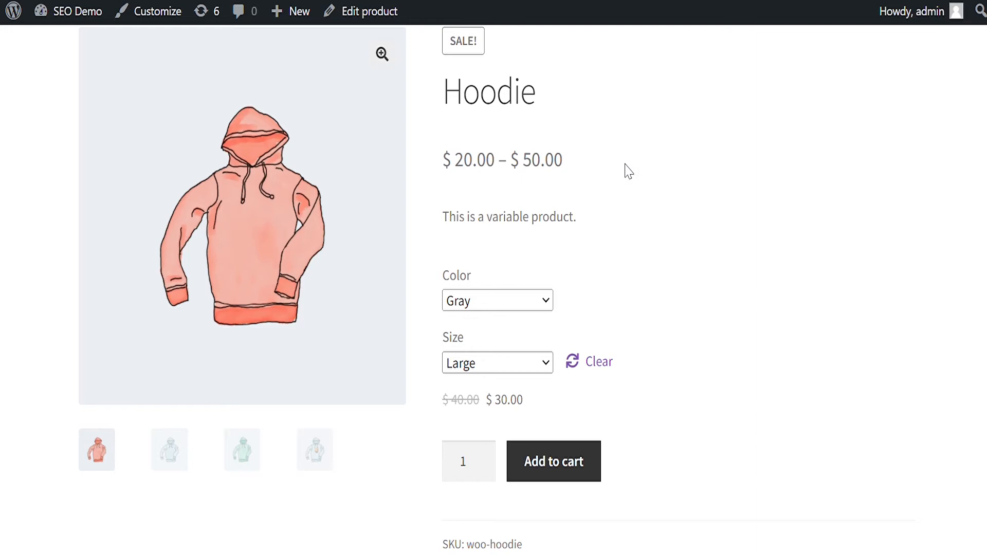
mouse_move(610, 151)
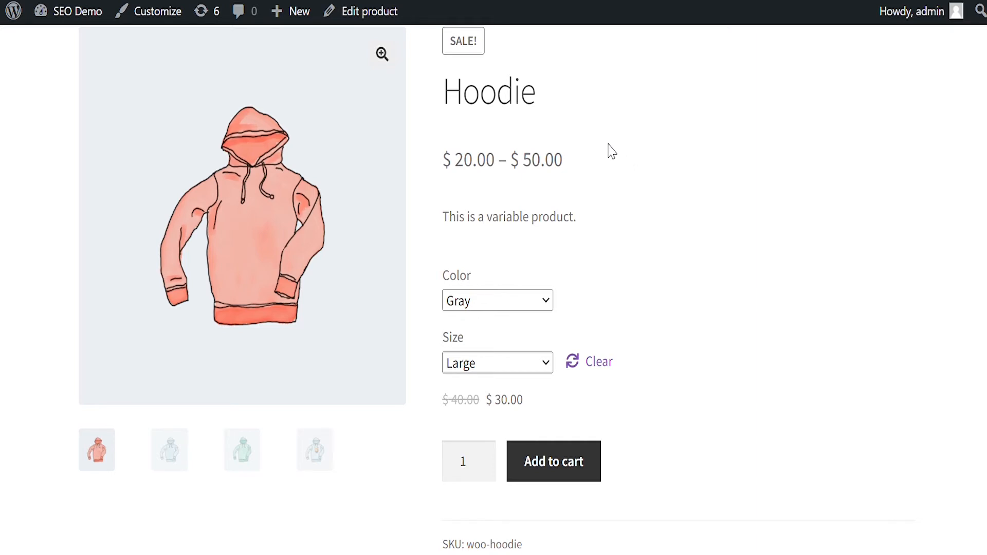
mouse_move(570, 94)
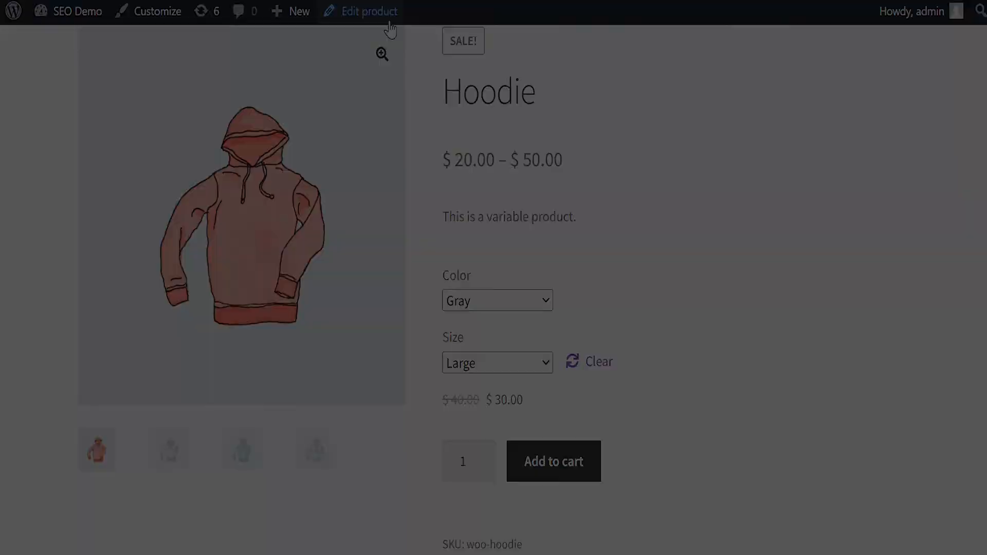
Edit the Hoodie product and select all Size values in its attributes.
click(369, 11)
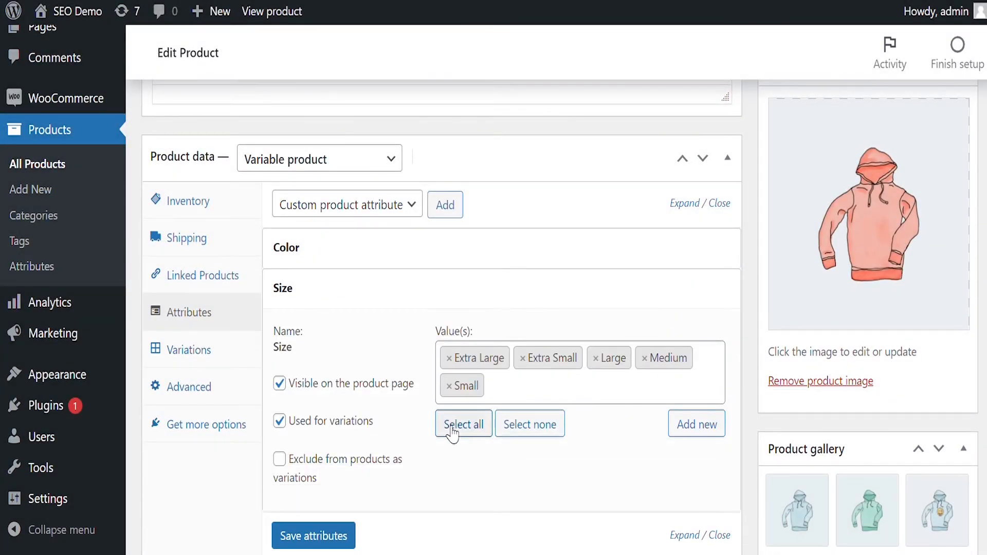
click(280, 459)
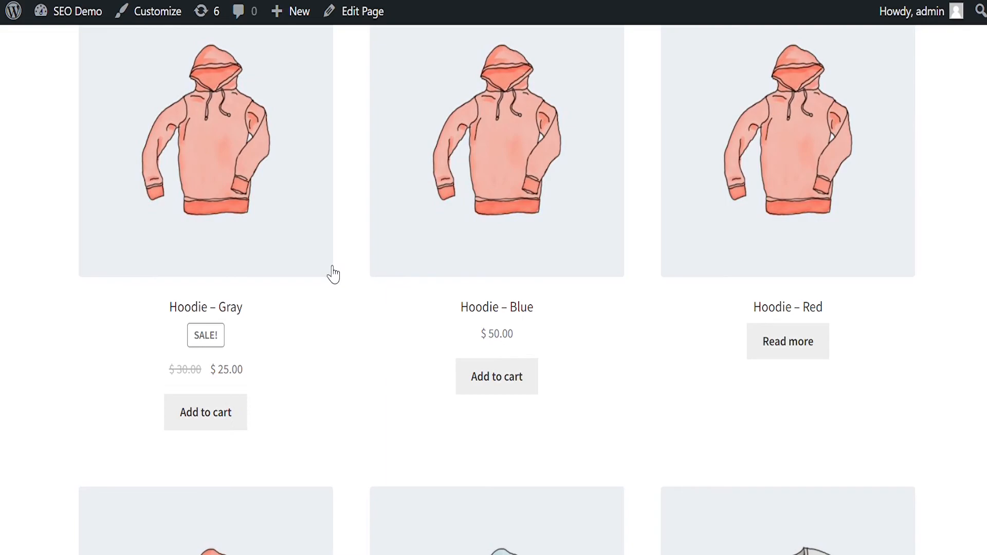
Enable the variations dropdown and quantity box in Display Variations Dropdown settings.
click(61, 294)
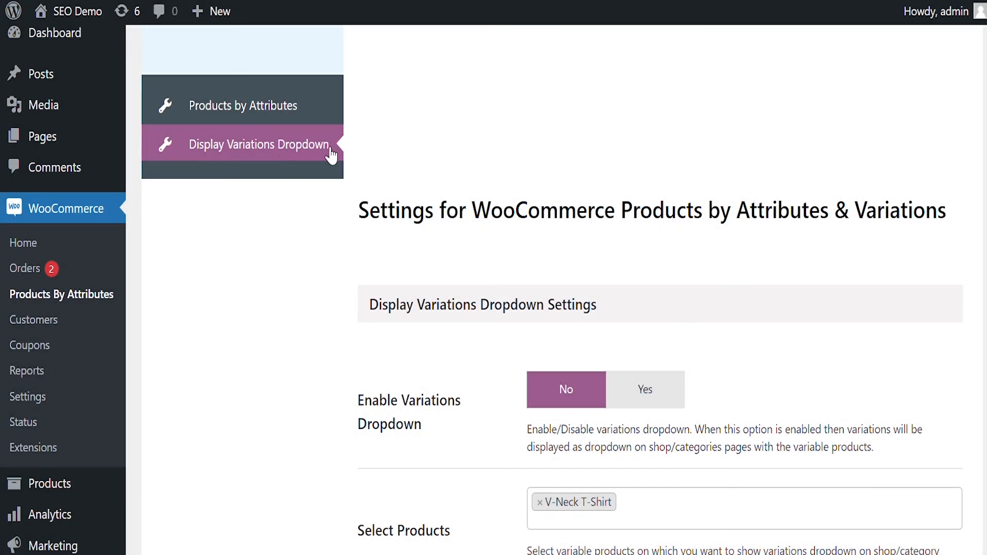
mouse_move(460, 322)
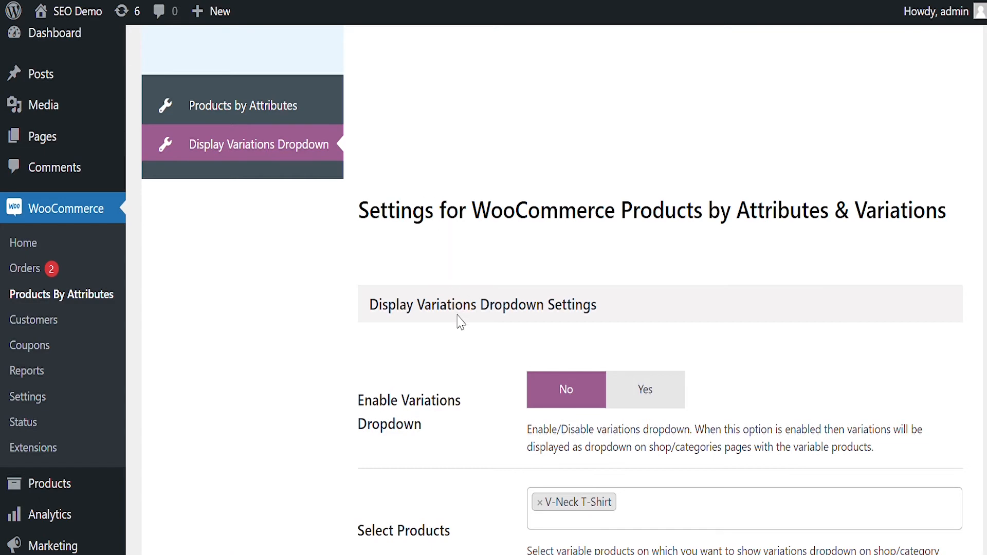
mouse_move(478, 430)
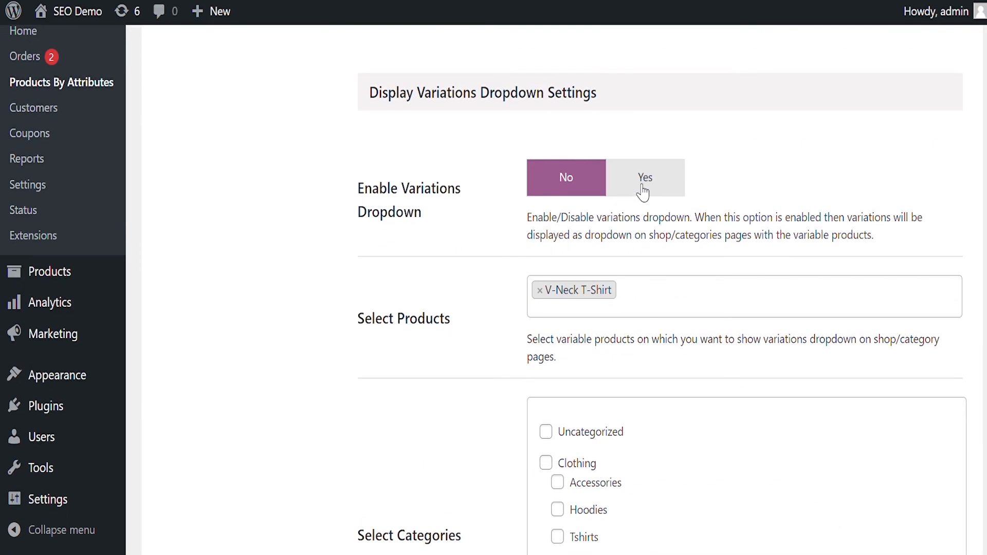
click(644, 177)
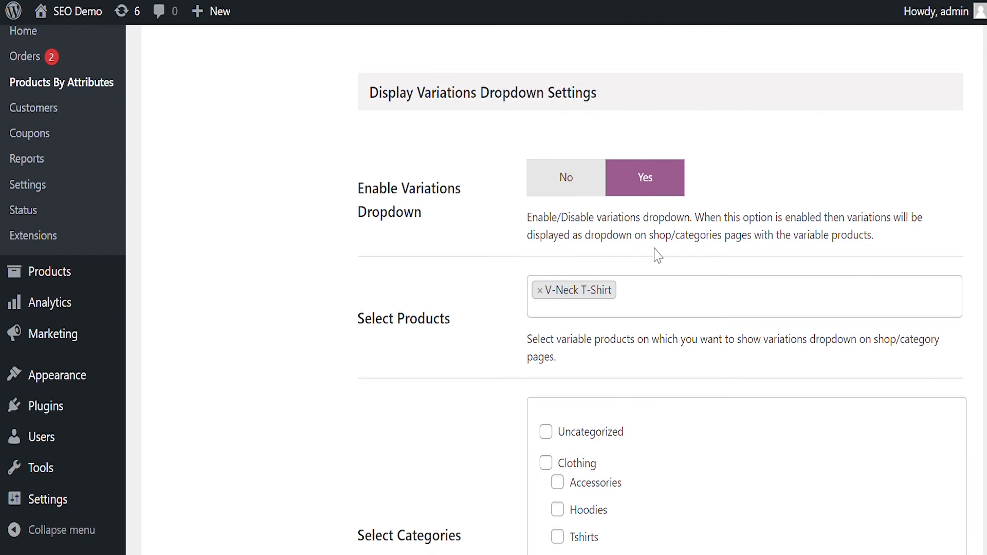
mouse_move(582, 301)
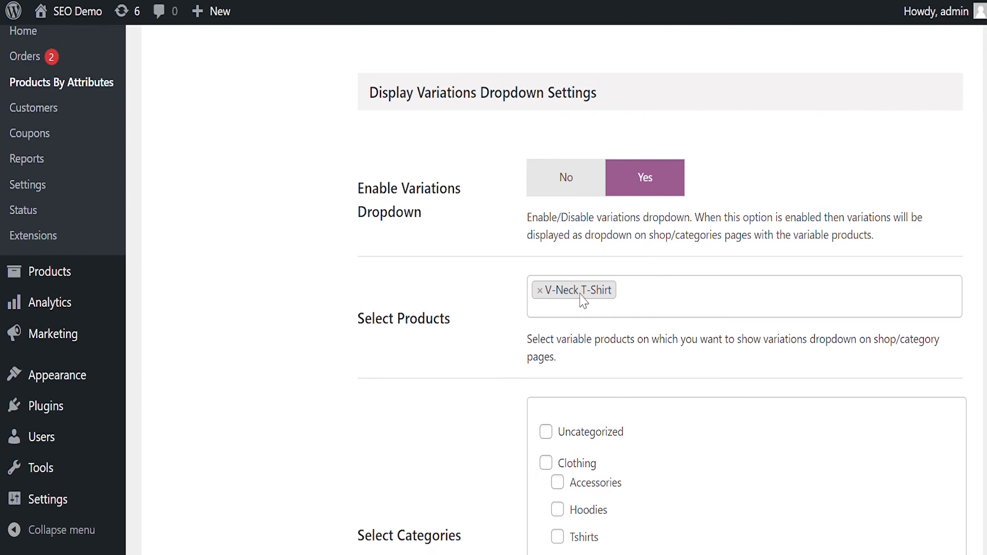
mouse_move(657, 329)
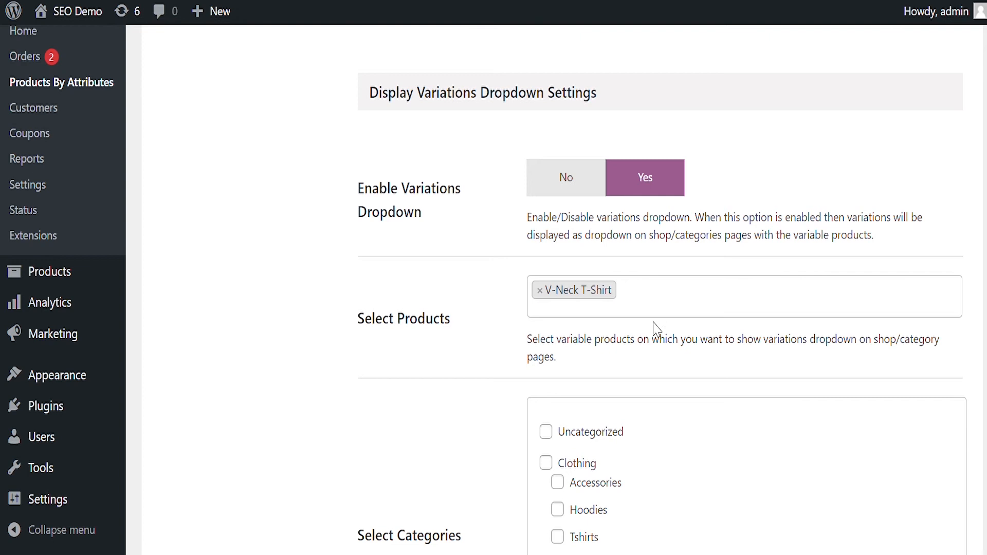
scroll(down, 3)
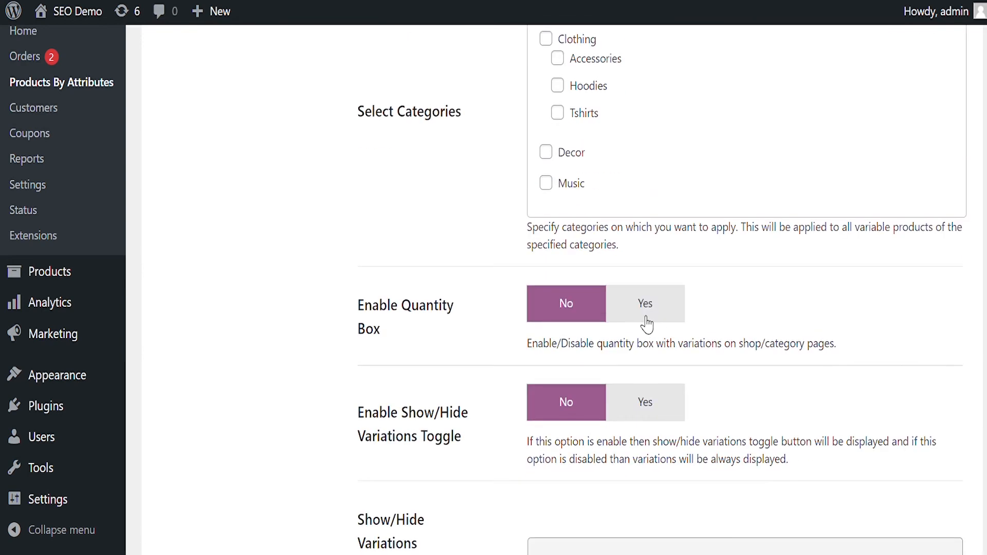
click(645, 303)
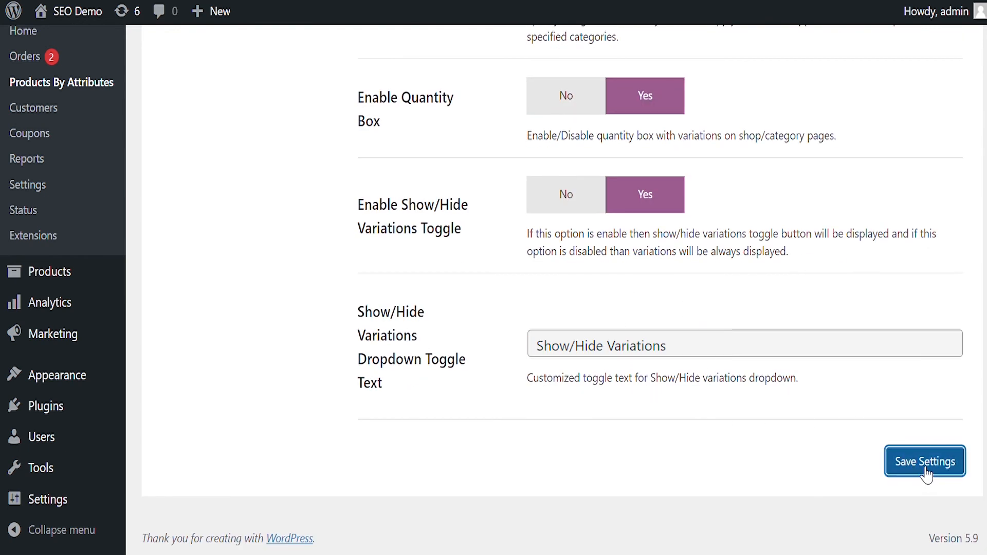
Save the dropdown settings and reveal the V-Neck T-Shirt's Color and Size choices in the shop.
click(925, 460)
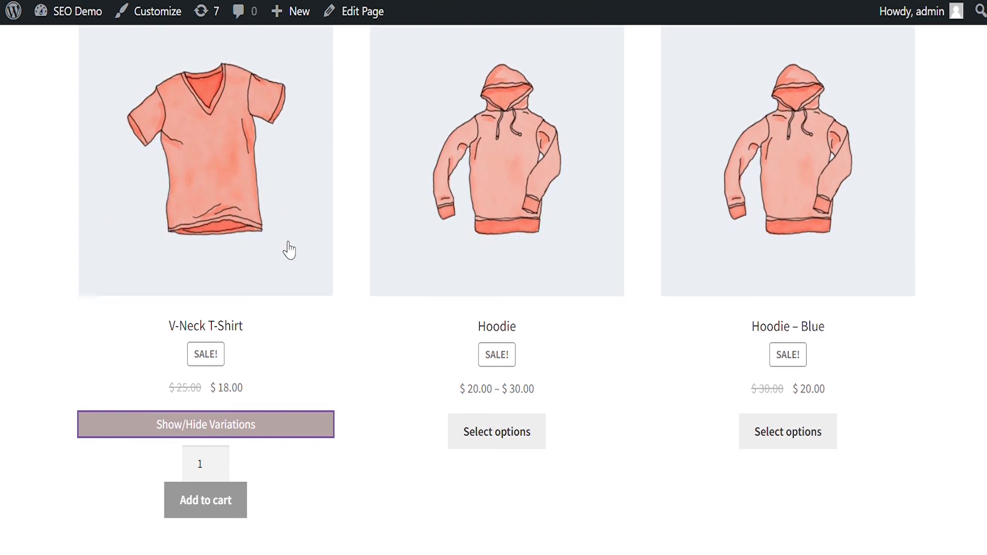
click(206, 423)
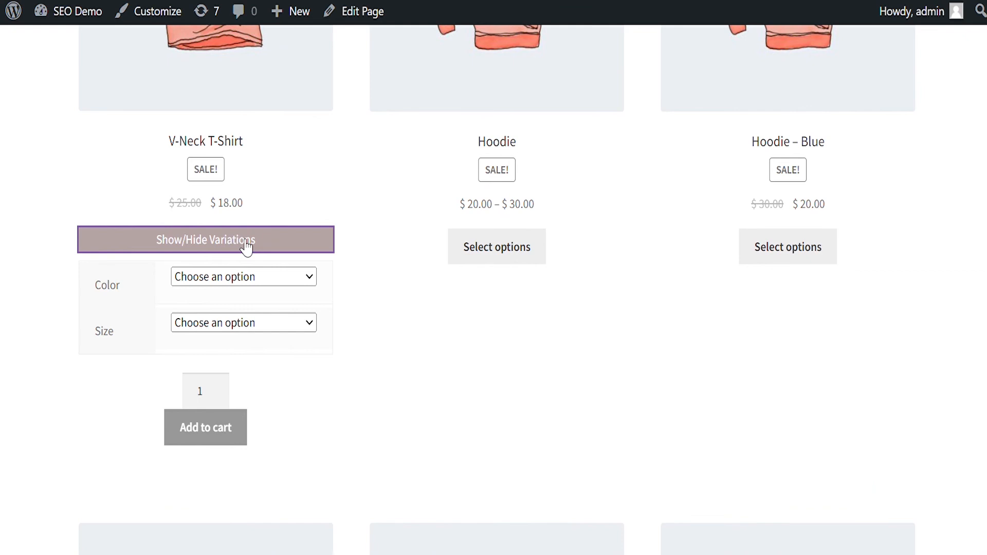
mouse_move(239, 323)
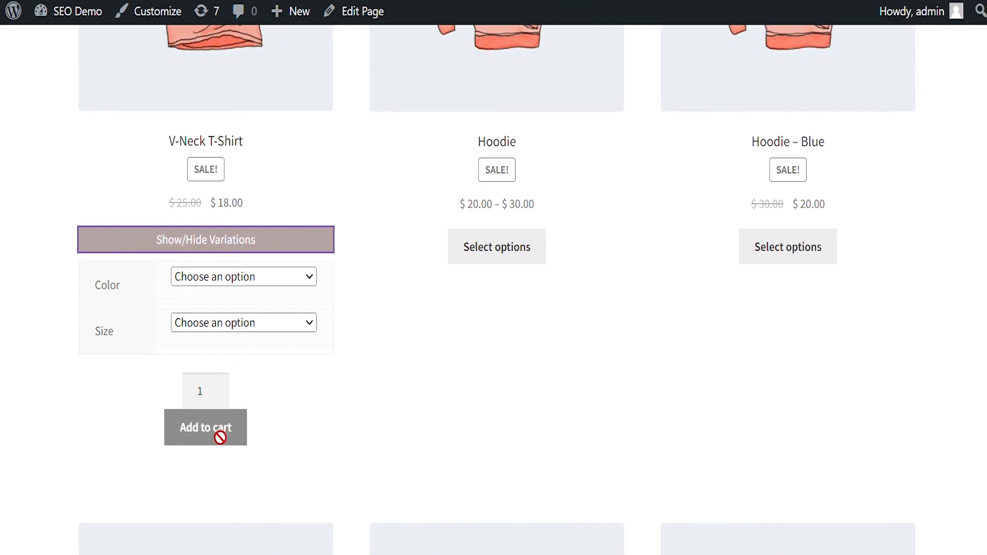
mouse_move(387, 371)
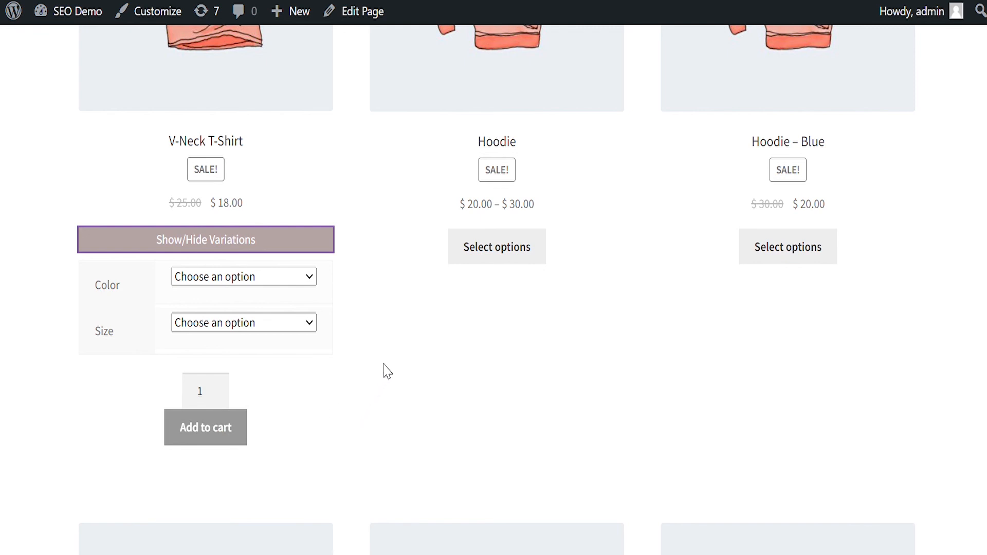